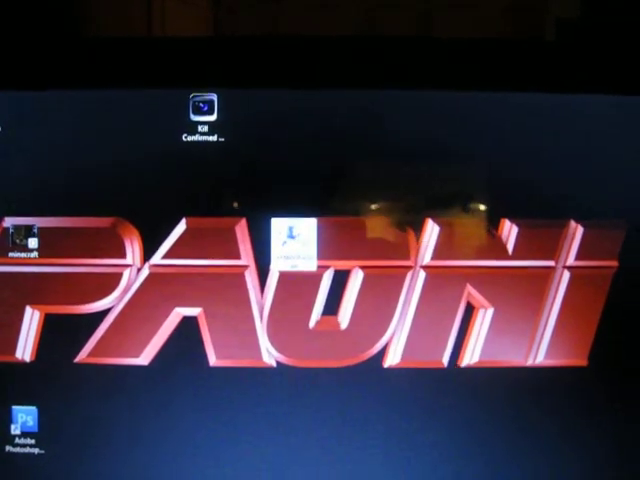
Launch the System Restore wizard with Undo System Restore offered.
right_click(291, 236)
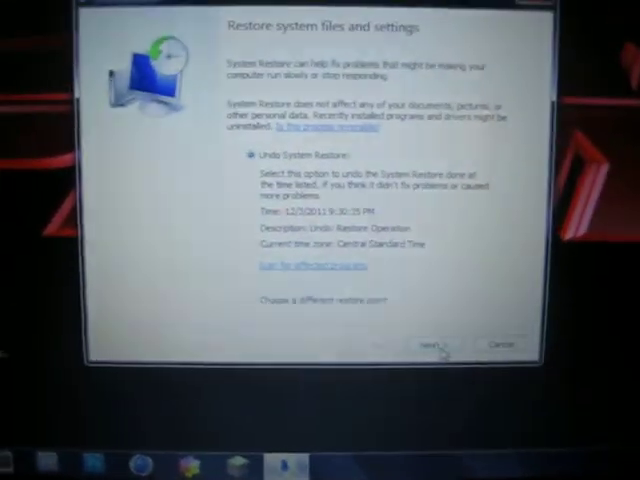
Advance to the page confirming the undo restore point for Local Disk (C:).
click(445, 342)
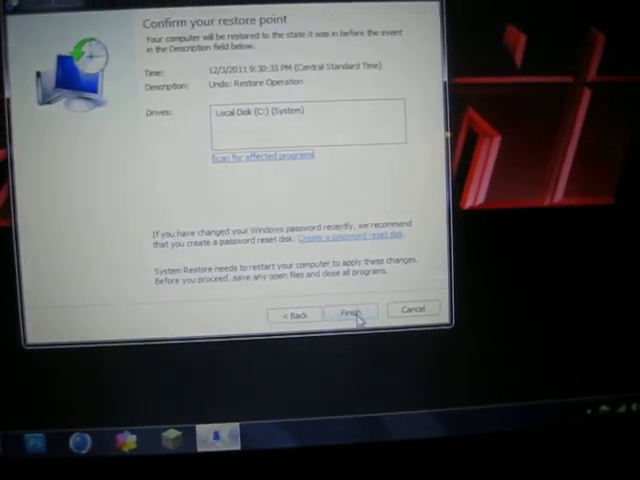